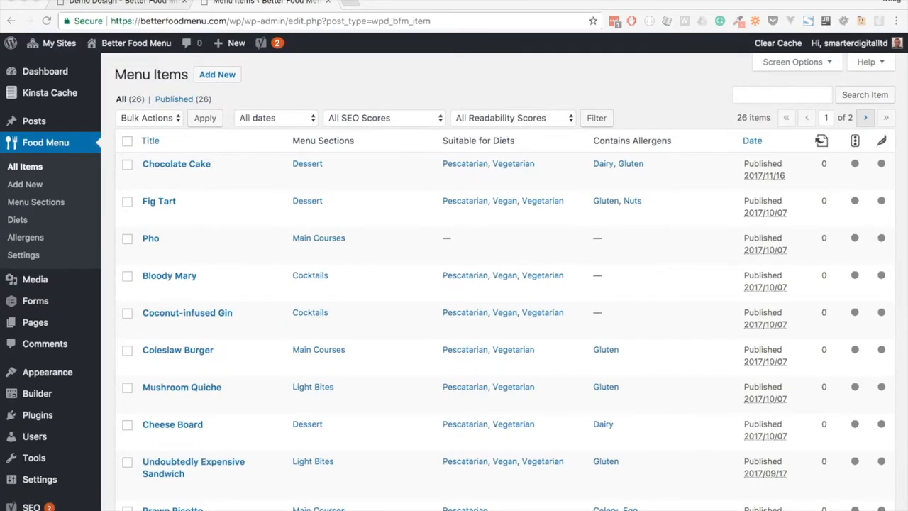
mouse_move(400, 384)
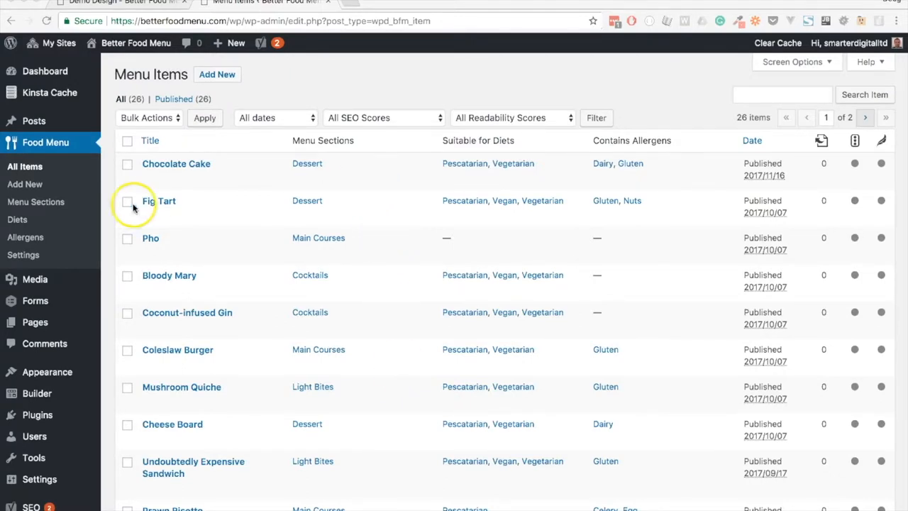
Step: Review the Menu Sections, Diets and Allergens lists, then switch to the Demo Design page
left_click(36, 201)
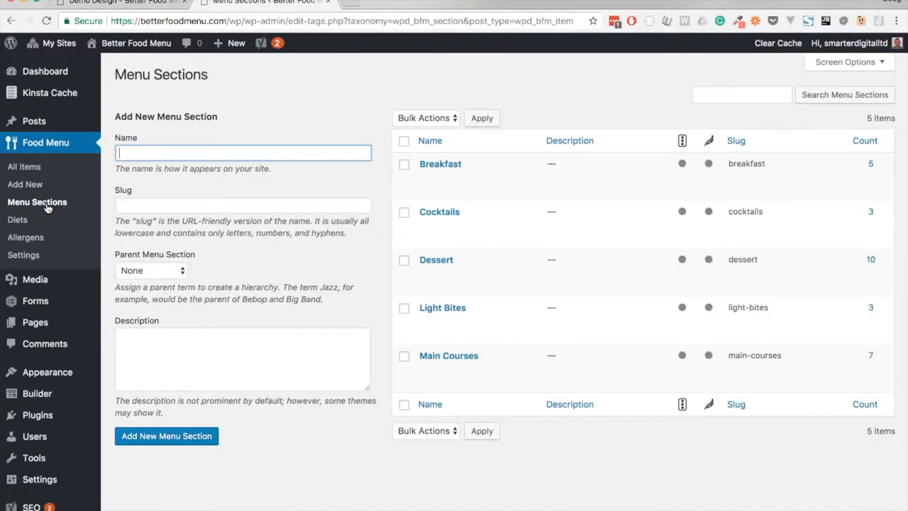
mouse_move(440, 165)
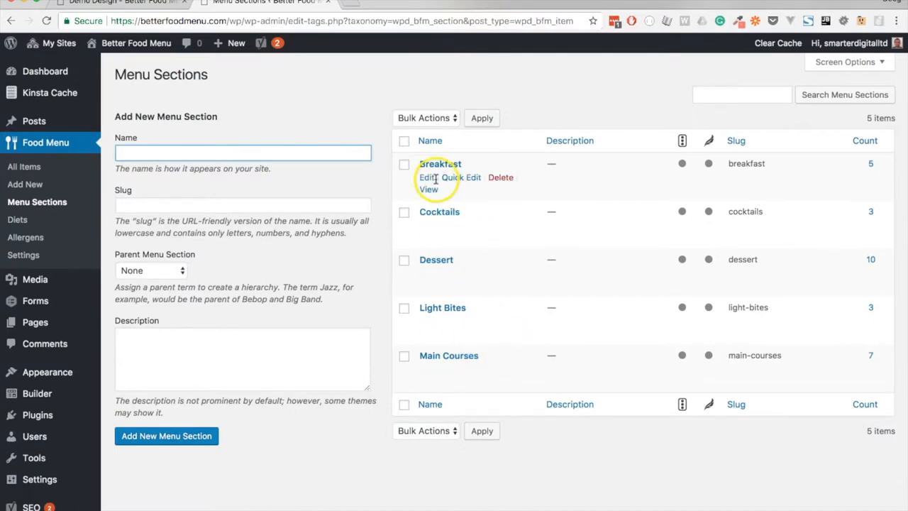
mouse_move(17, 219)
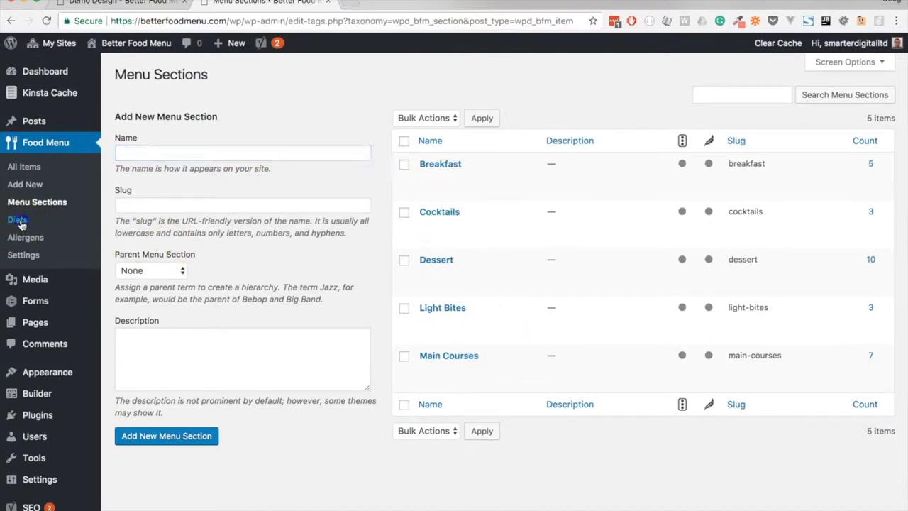
left_click(17, 218)
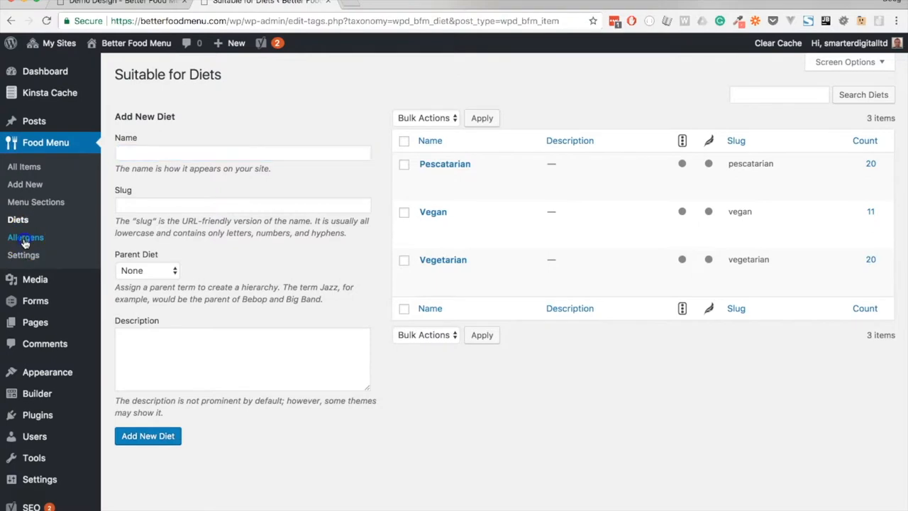
left_click(25, 237)
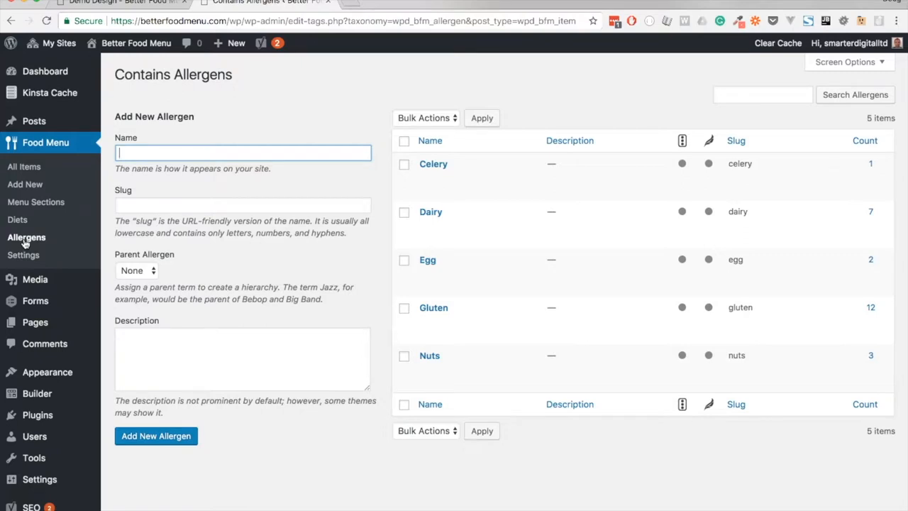
left_click(121, 3)
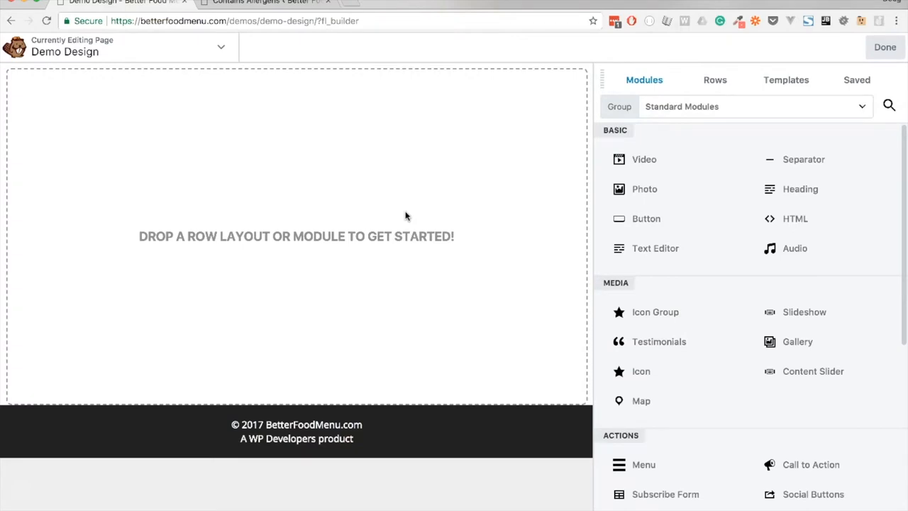
mouse_move(642, 176)
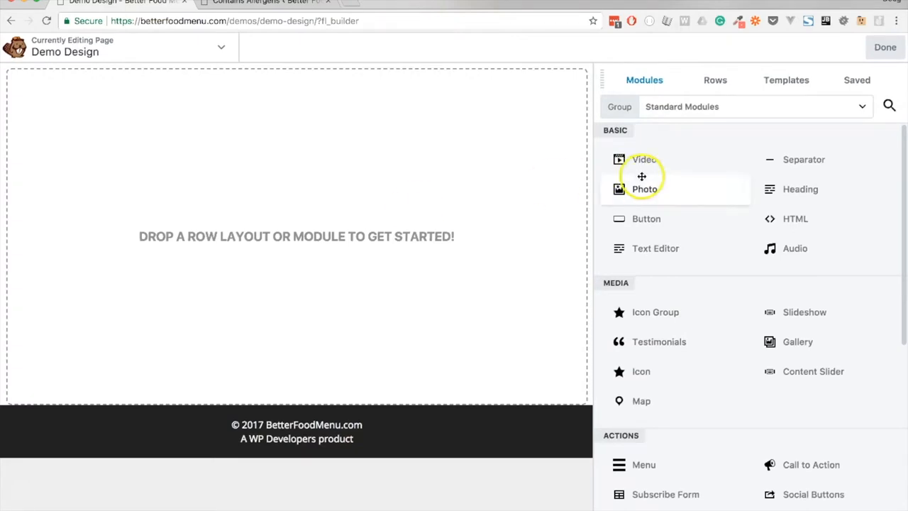
mouse_move(670, 201)
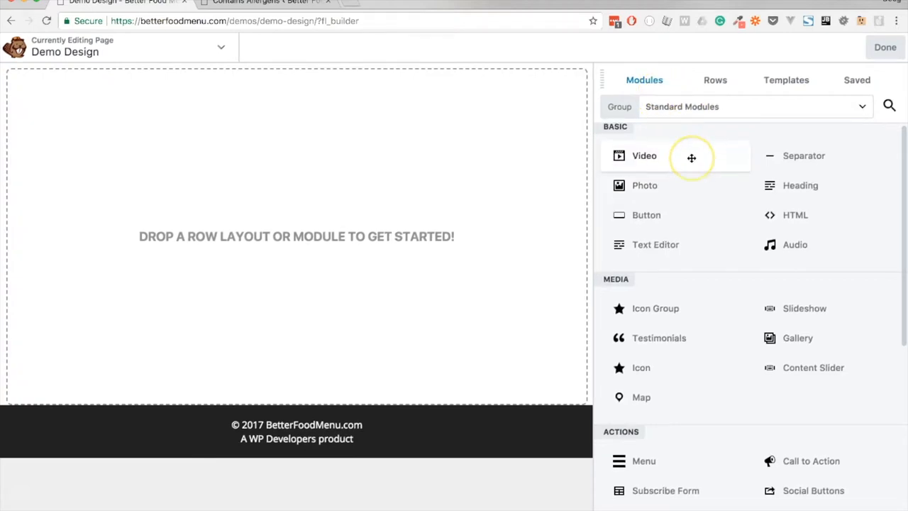
Step: Scroll the Standard Modules list down to the Better Food Menu group
scroll("down", 3)
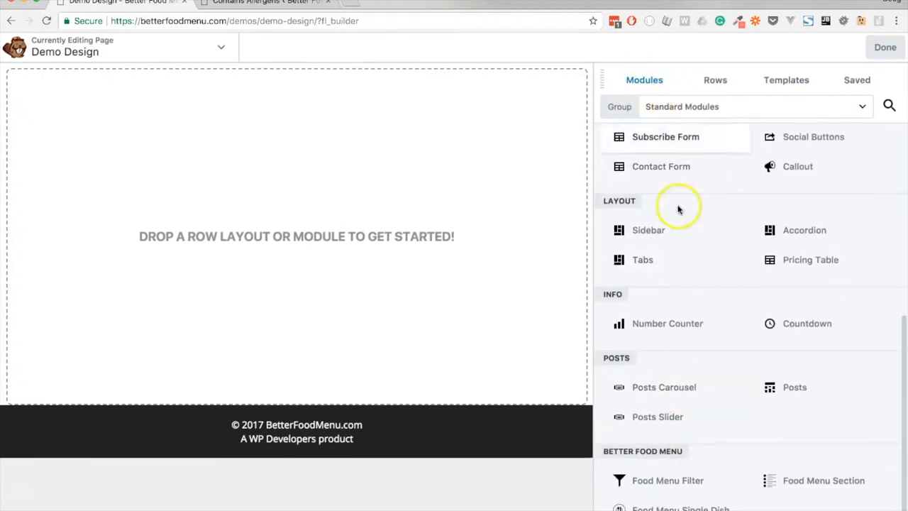
mouse_move(760, 497)
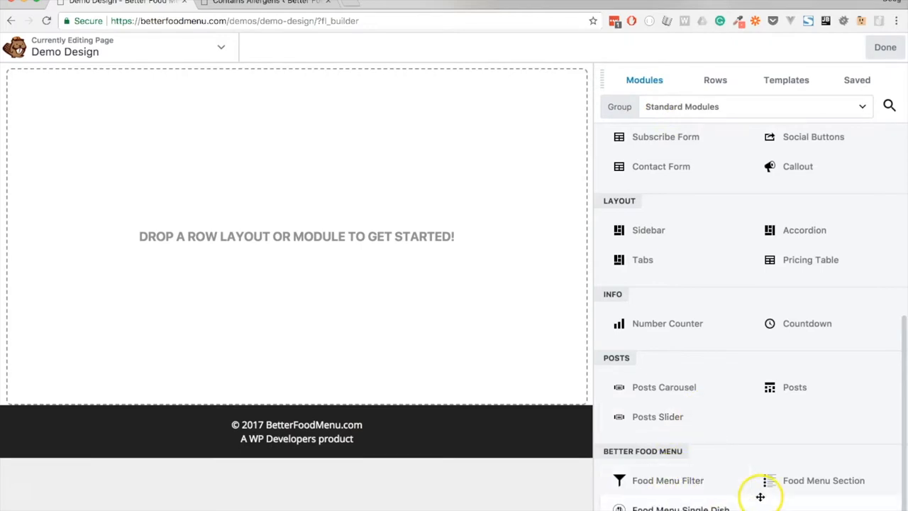
mouse_move(667, 480)
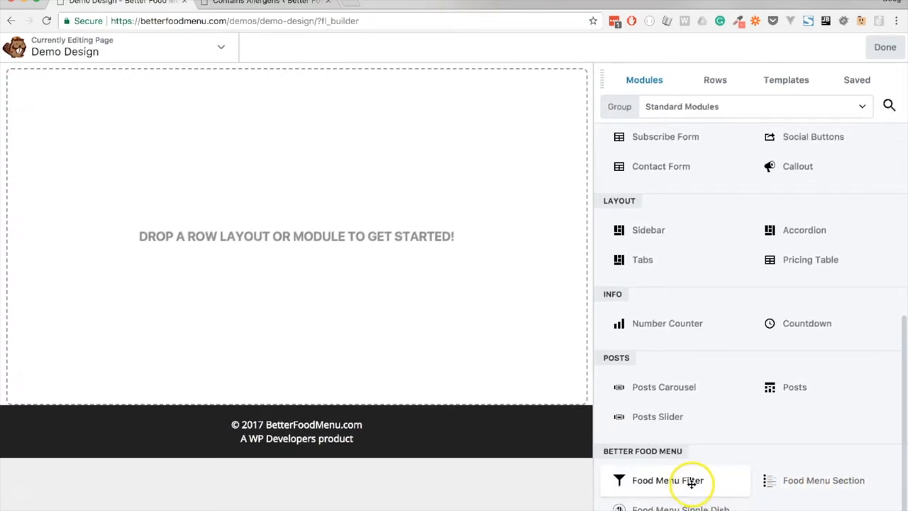
Step: Place a Food Menu Filter module on the page showing diet and allergen buttons
left_click(667, 479)
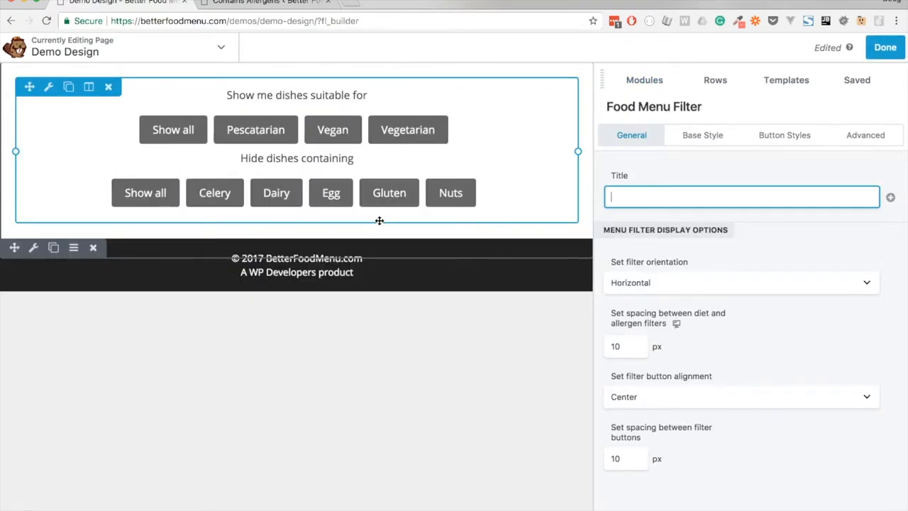
mouse_move(400, 207)
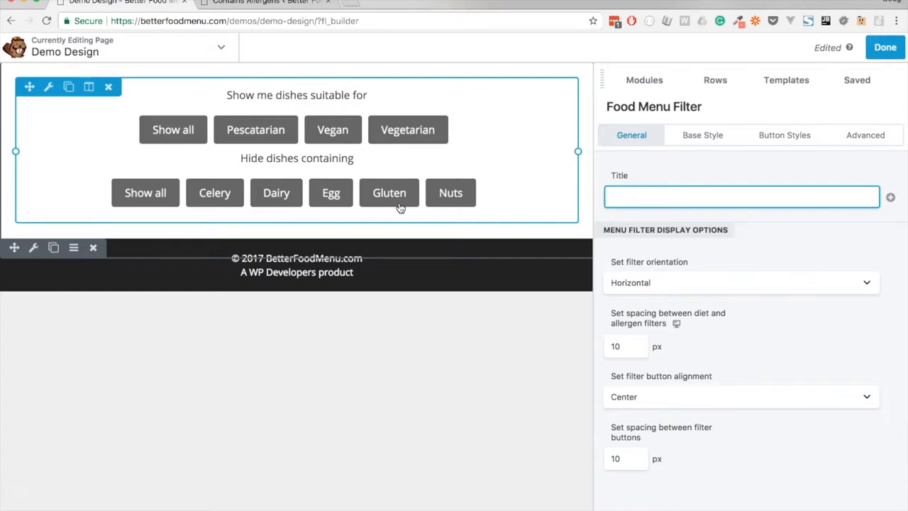
mouse_move(386, 91)
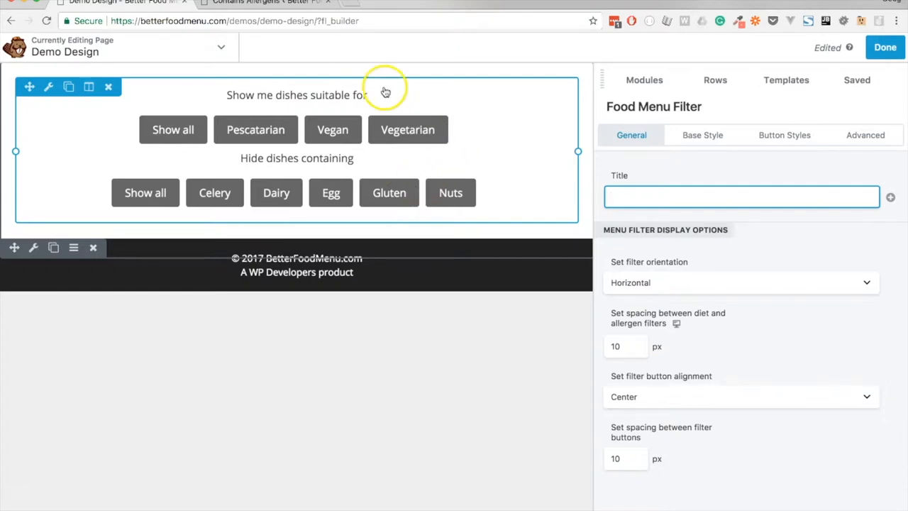
mouse_move(448, 145)
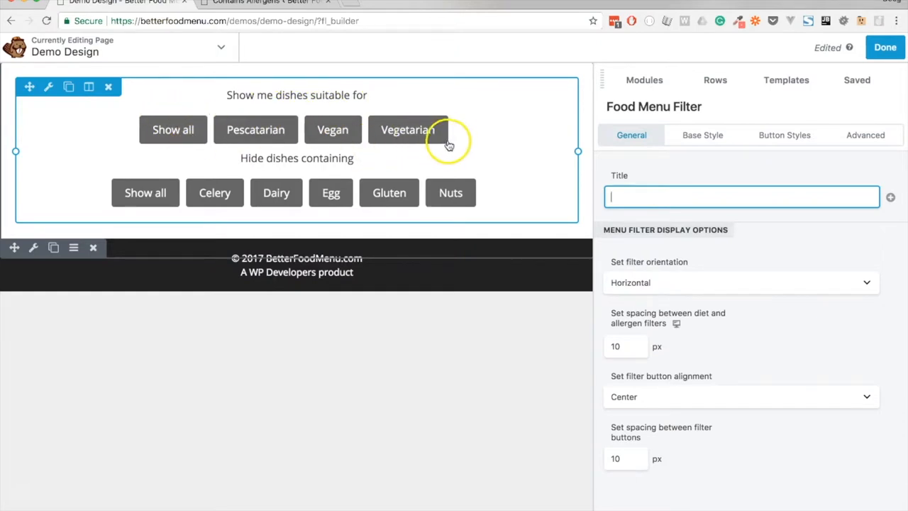
mouse_move(312, 157)
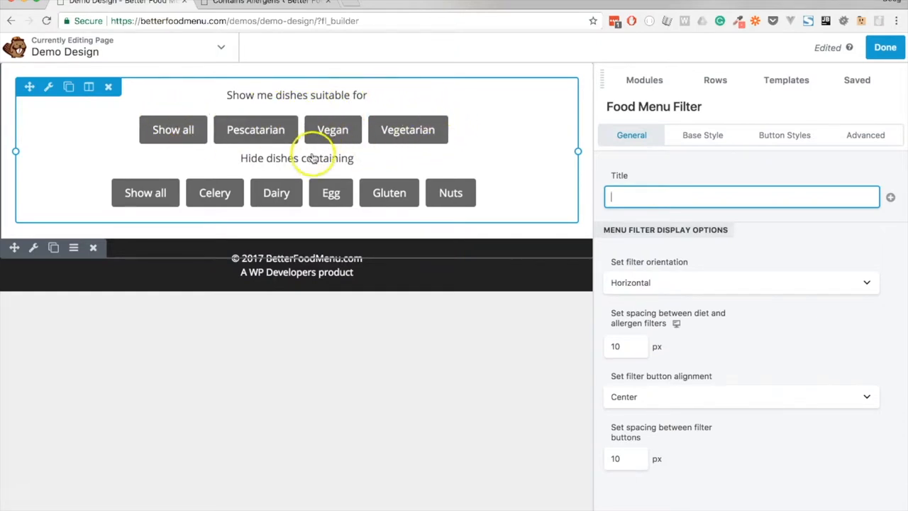
mouse_move(468, 205)
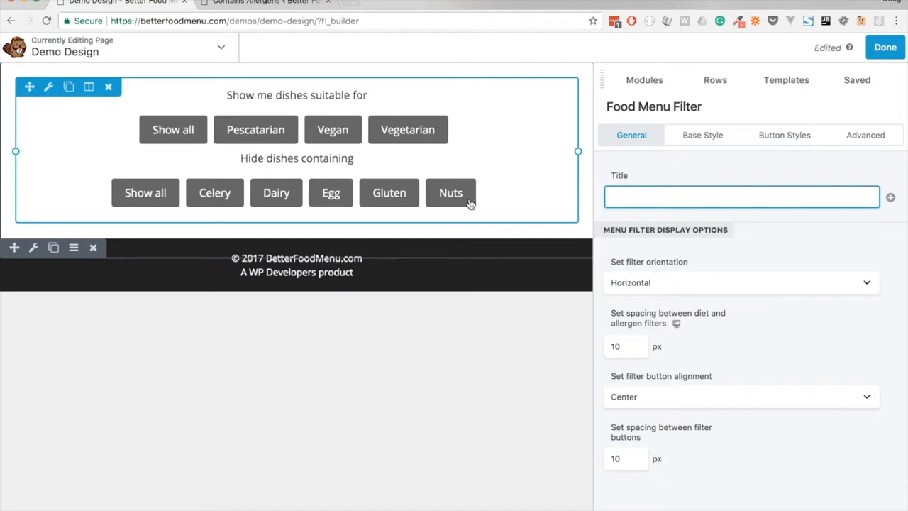
left_click(741, 196)
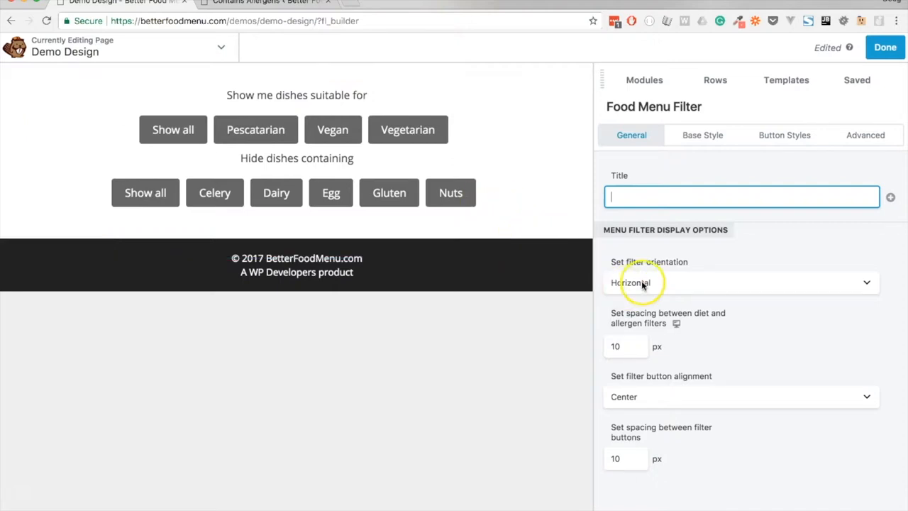
mouse_move(667, 319)
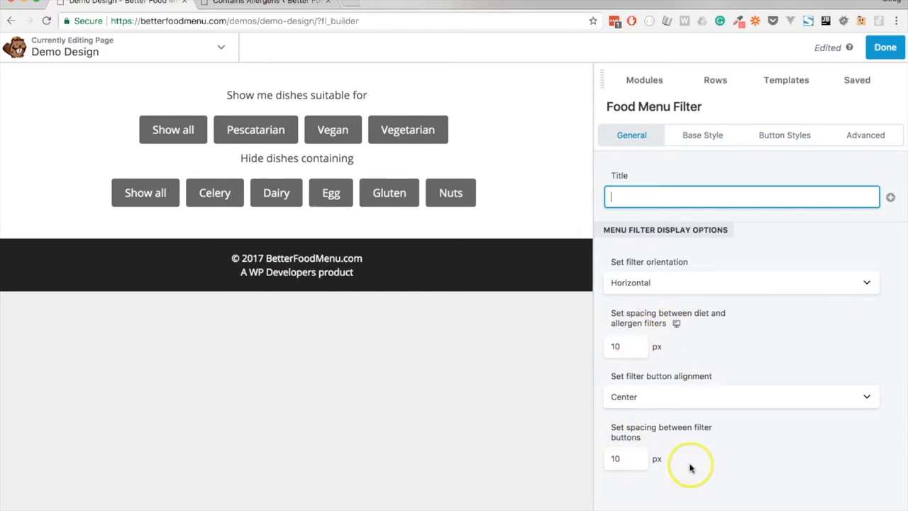
left_click(644, 80)
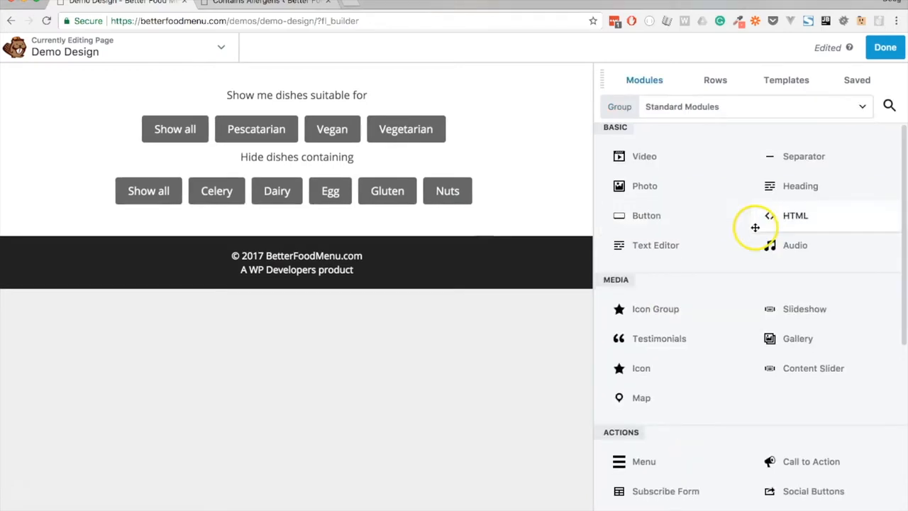
Step: Place a Food Menu Section below the filter and title it 'Breakfast'
scroll("down", 3)
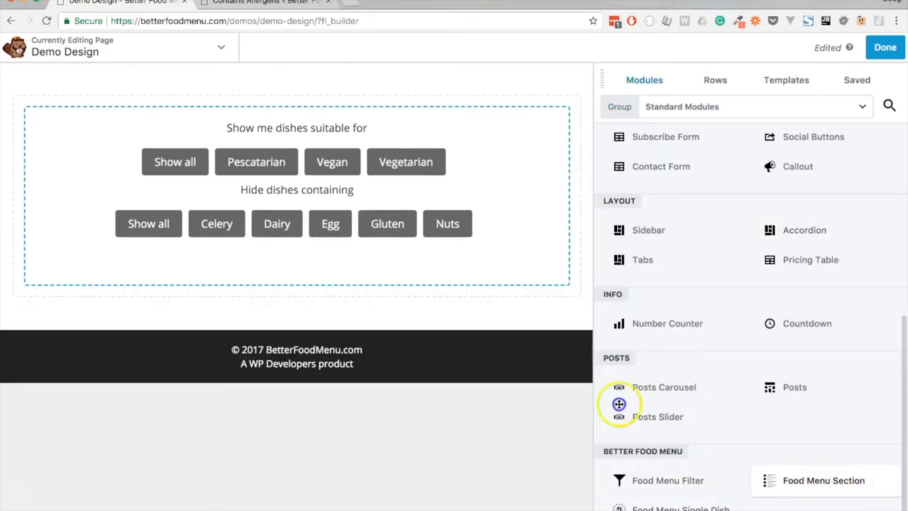
left_click_drag(823, 479, 372, 316)
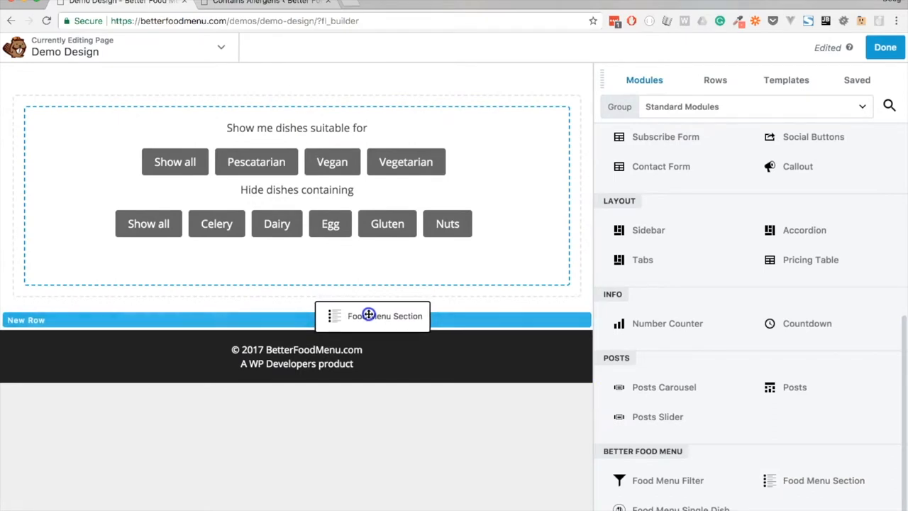
left_click(372, 315)
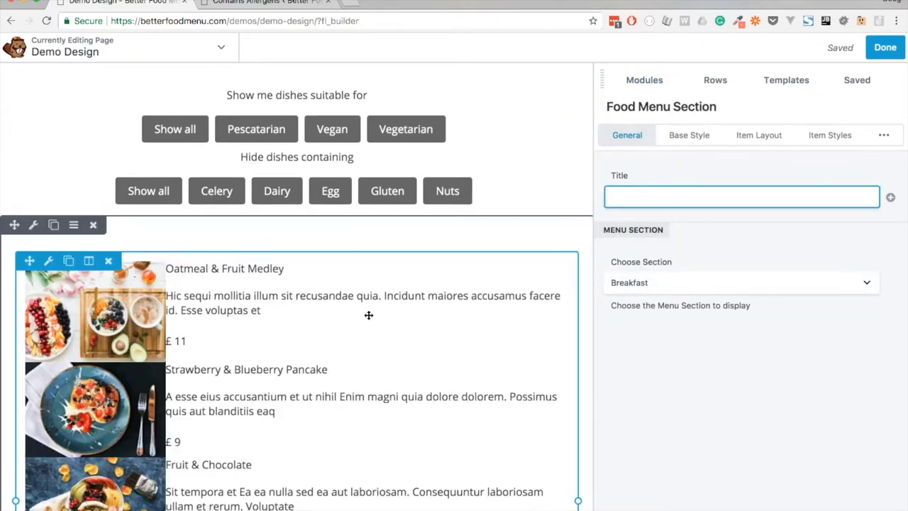
scroll("down", 3)
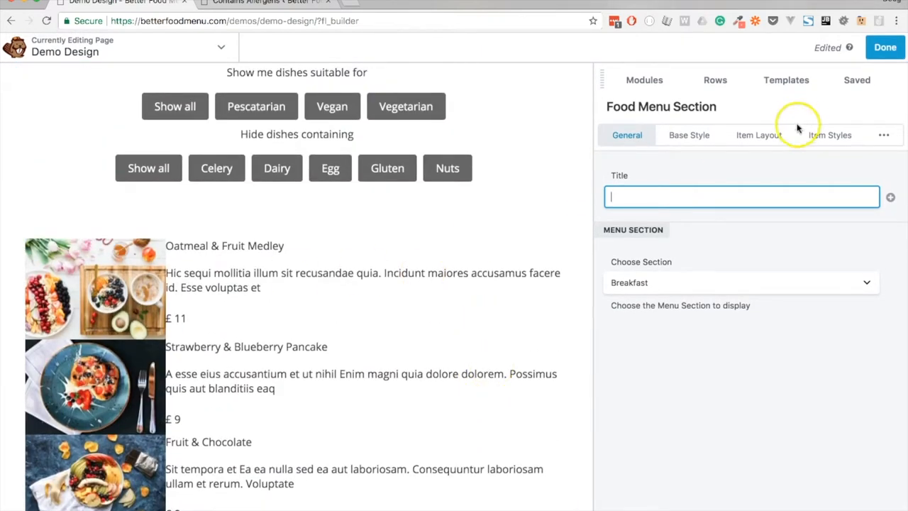
type("Brea")
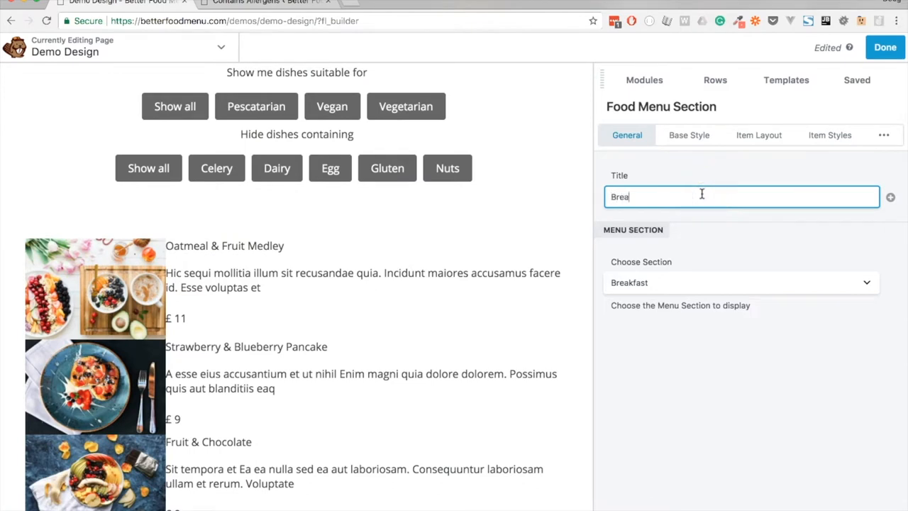
type("kfast")
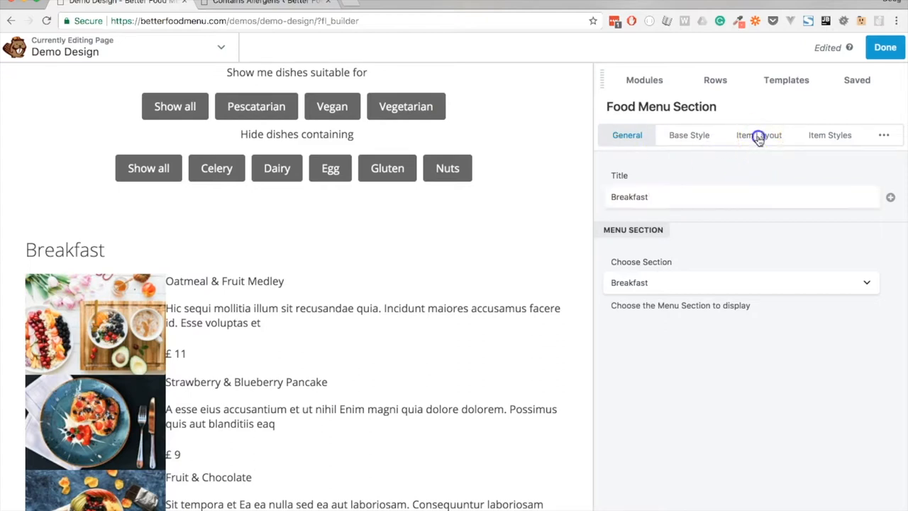
Step: Try Image Right, Image Above and Poster Image placements for the Breakfast dishes
left_click(758, 134)
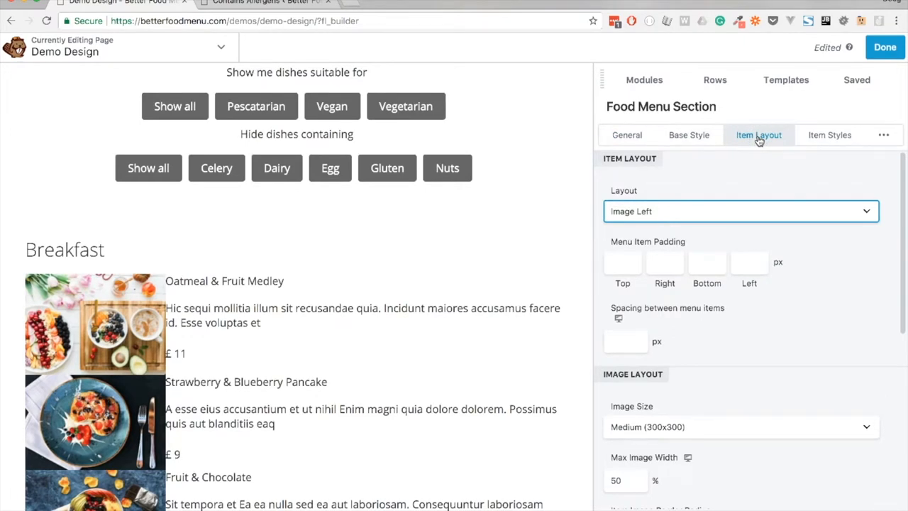
mouse_move(688, 208)
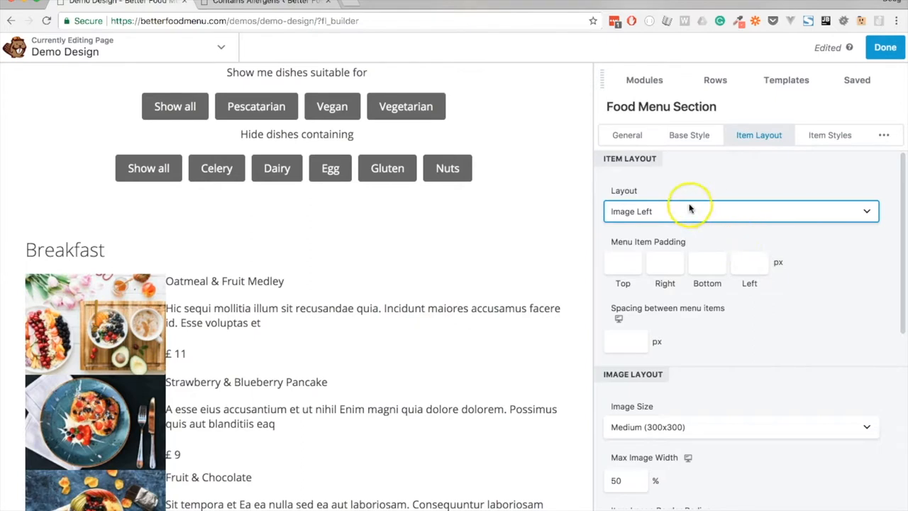
left_click(740, 210)
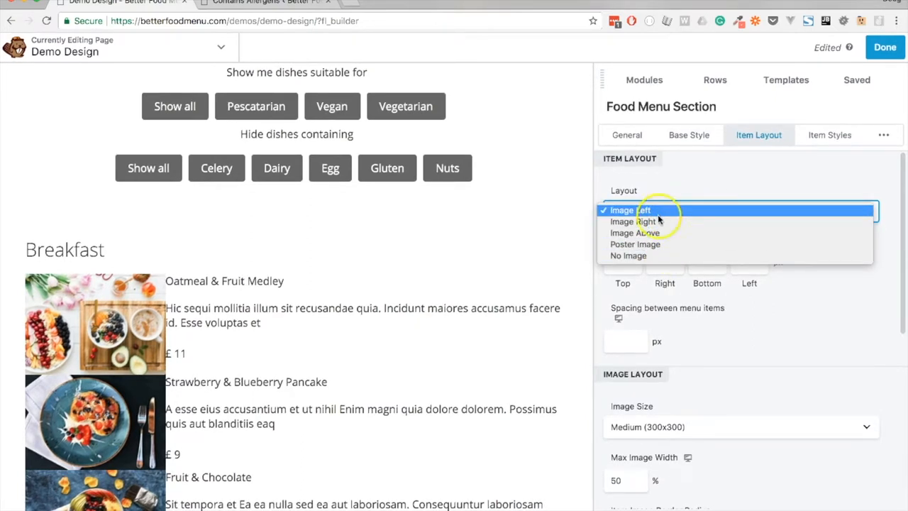
left_click(632, 221)
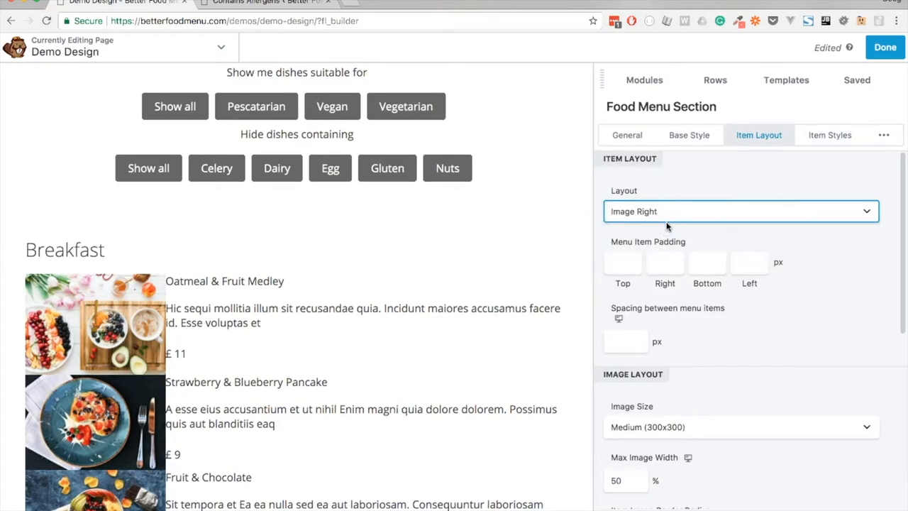
left_click(741, 210)
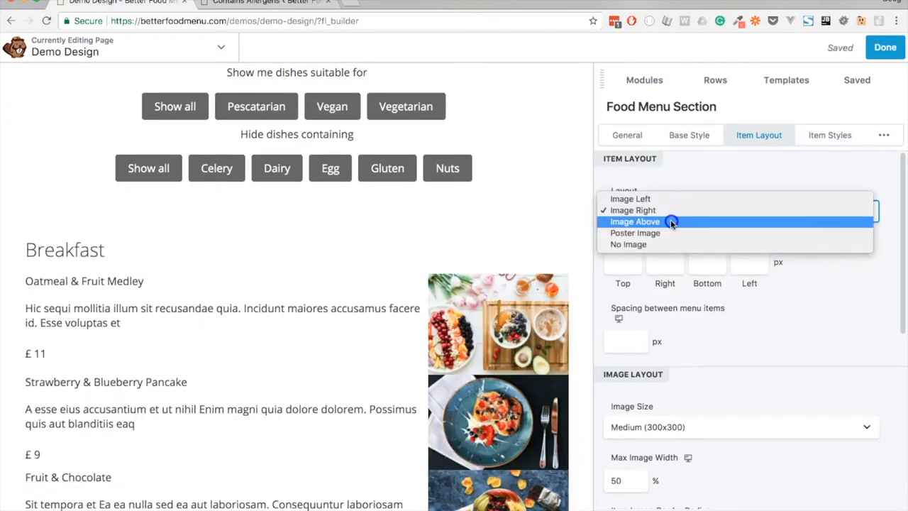
left_click(636, 221)
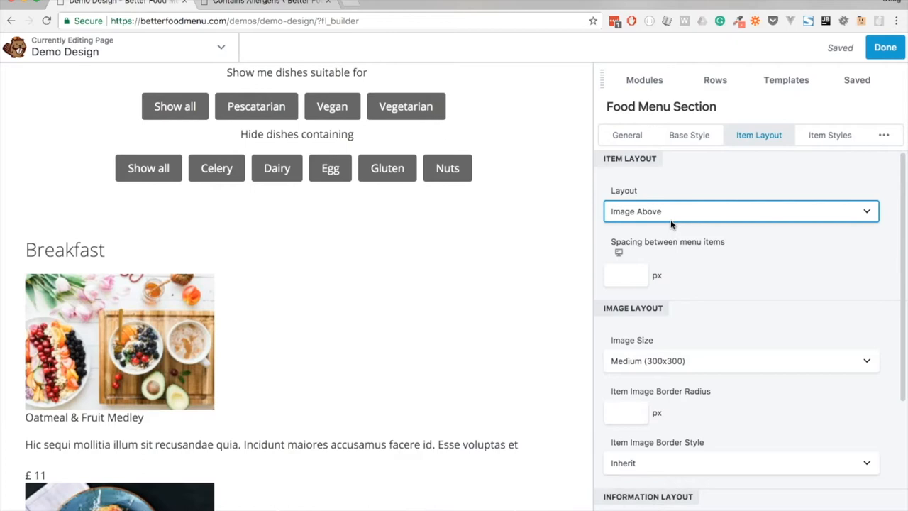
left_click(740, 210)
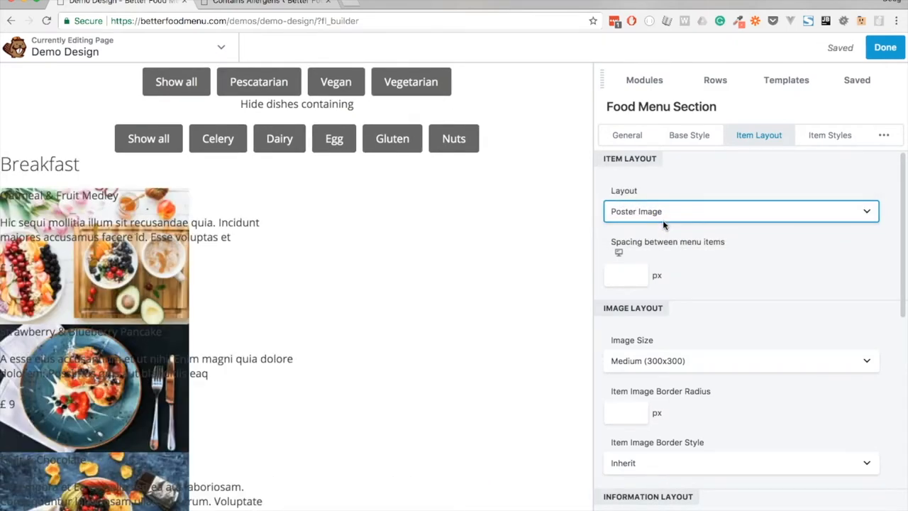
left_click(154, 241)
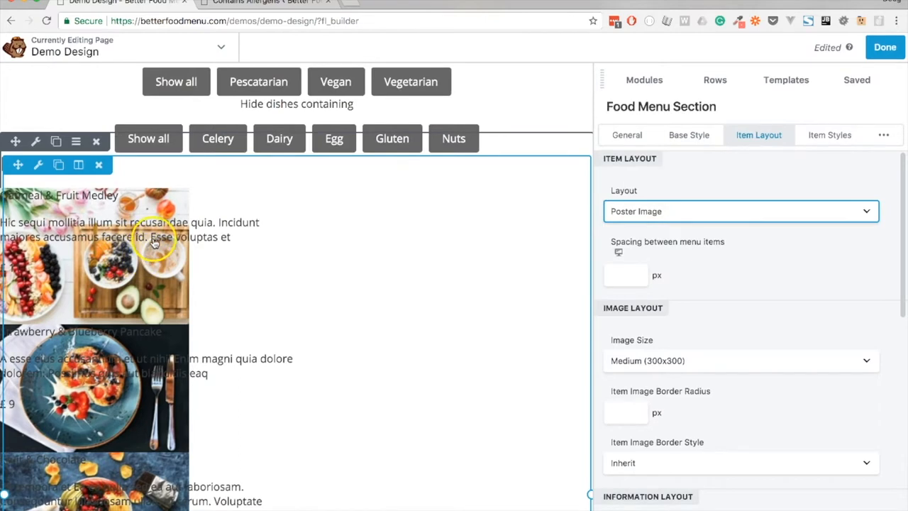
Step: Keep medium image size, return to Image Left and set 20 px spacing between items
left_click(741, 360)
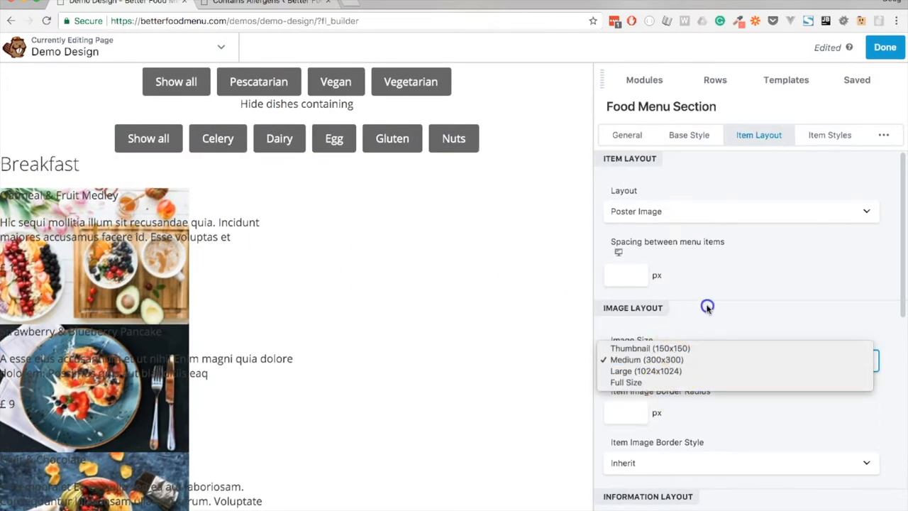
left_click(647, 361)
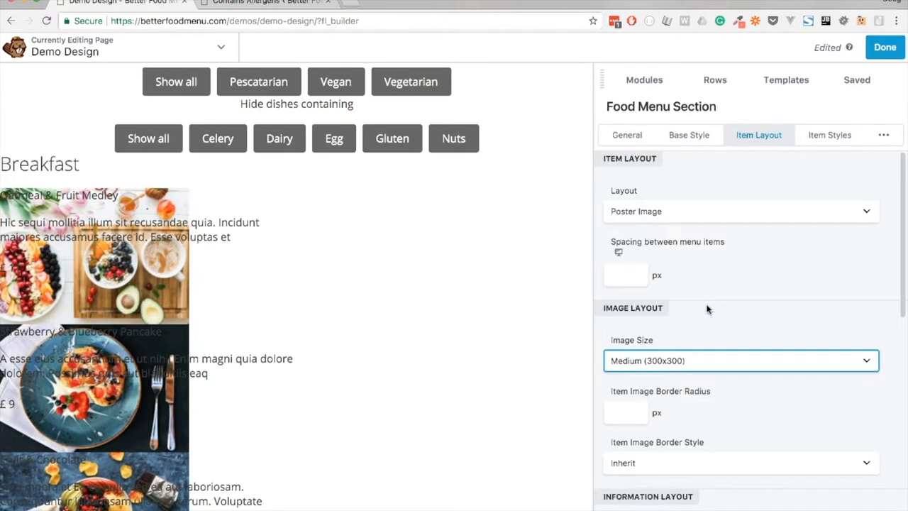
left_click(741, 210)
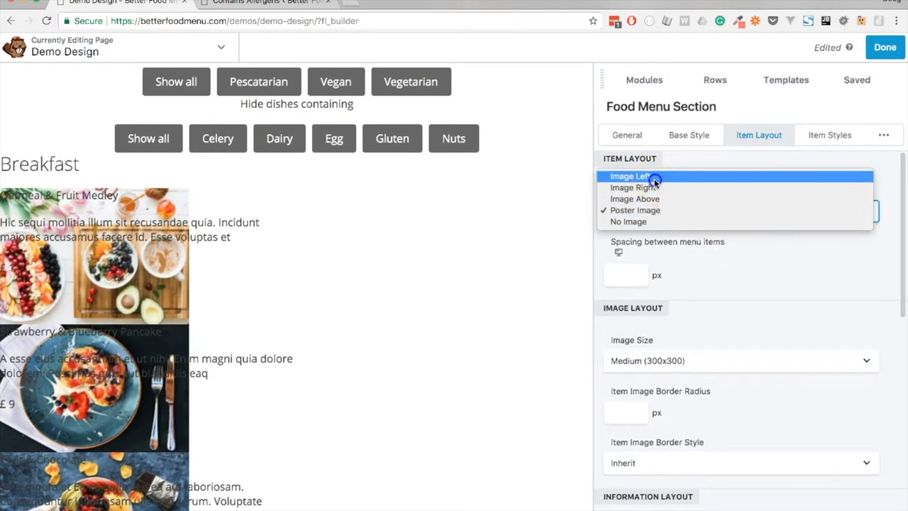
left_click(630, 176)
type("2")
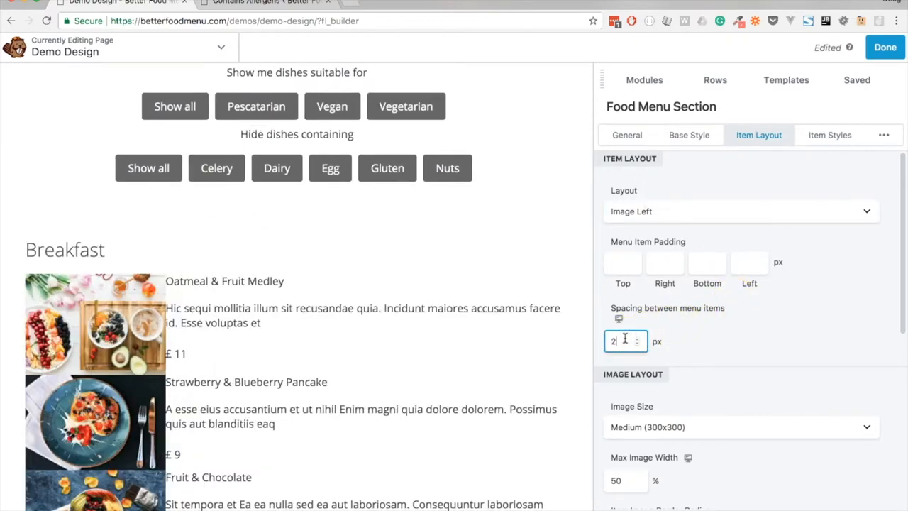
type("0")
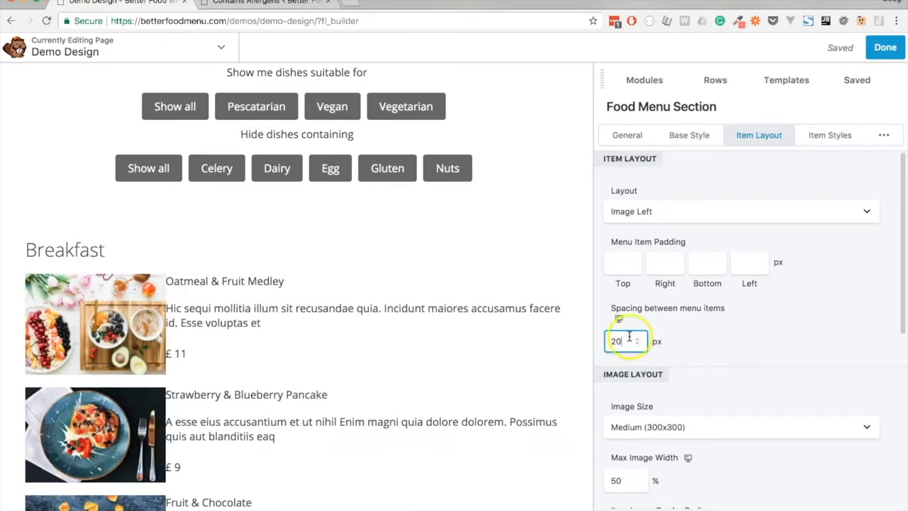
scroll("down", 3)
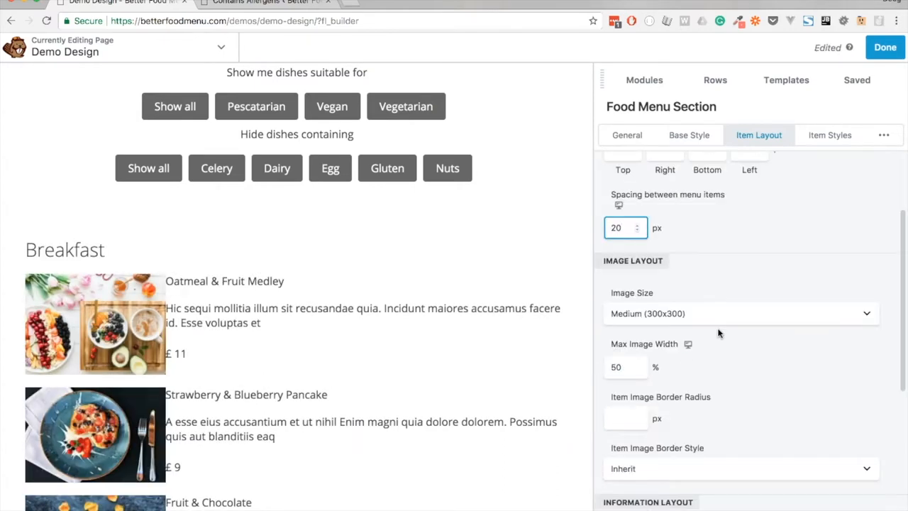
left_click(644, 80)
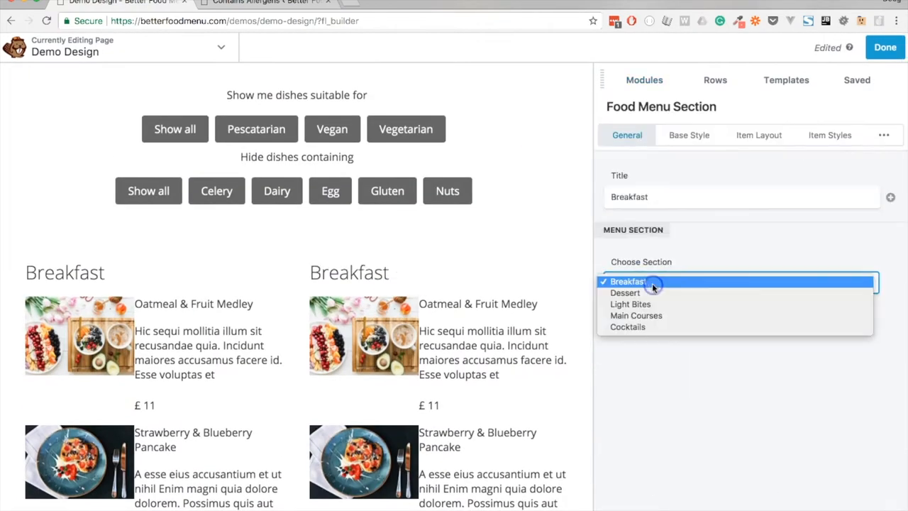
mouse_move(635, 315)
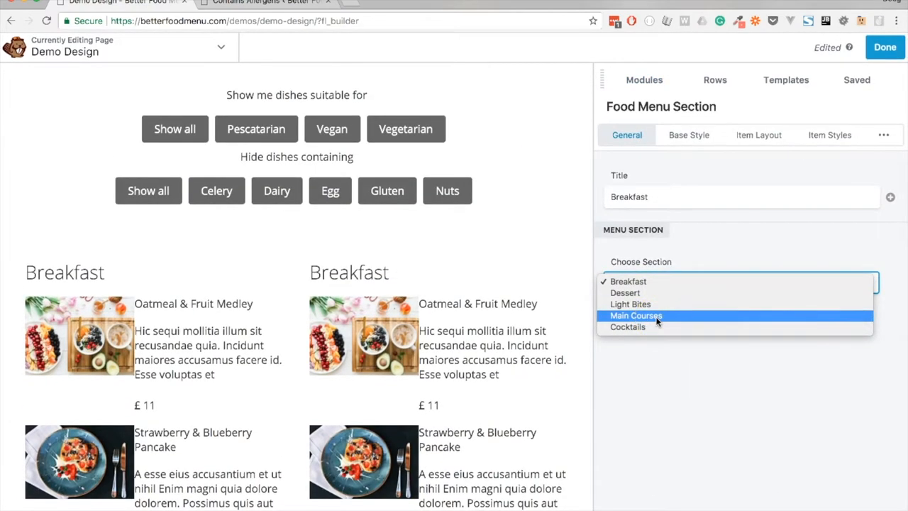
Step: Set the second menu column's section to Main Courses
left_click(636, 315)
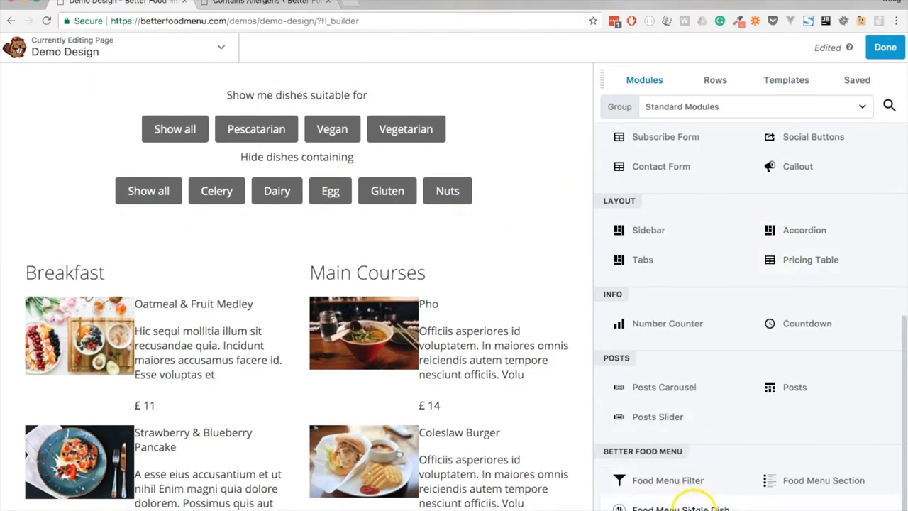
Step: Add a Chocolate Cake single dish with a Poster Image layout
left_click(681, 508)
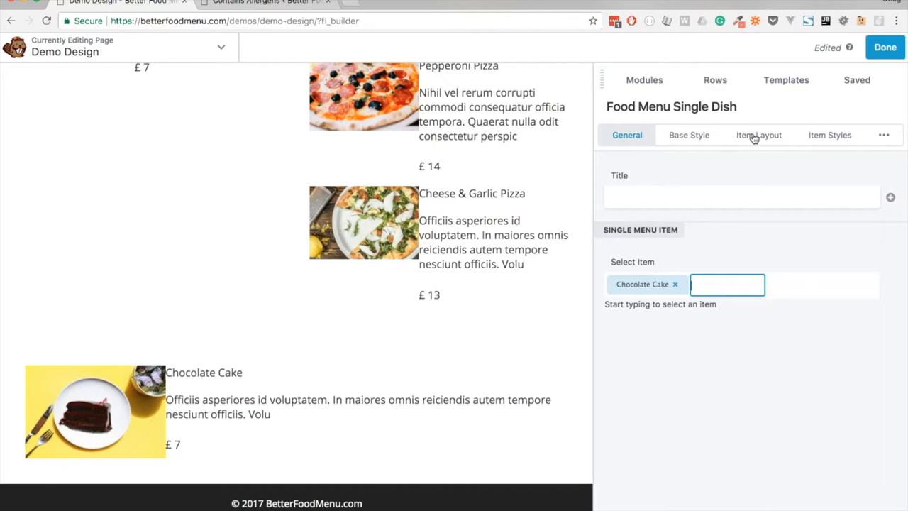
left_click(757, 134)
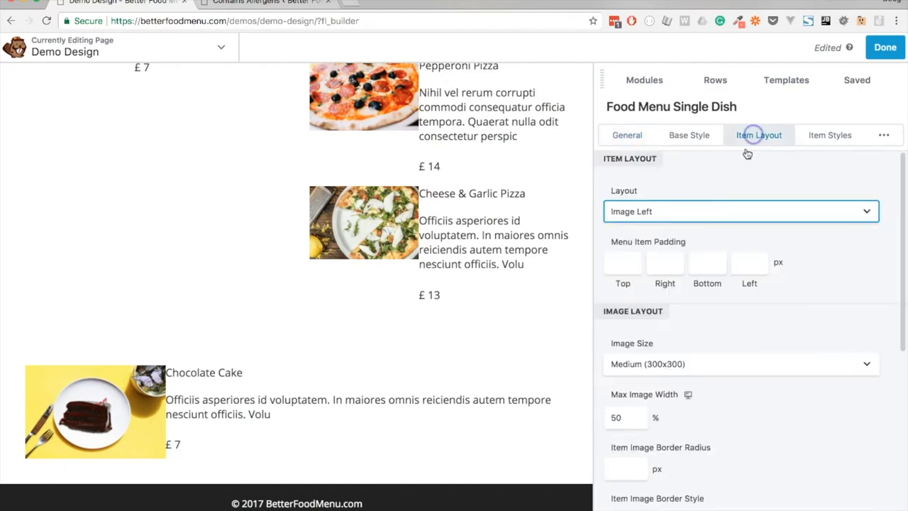
left_click(741, 210)
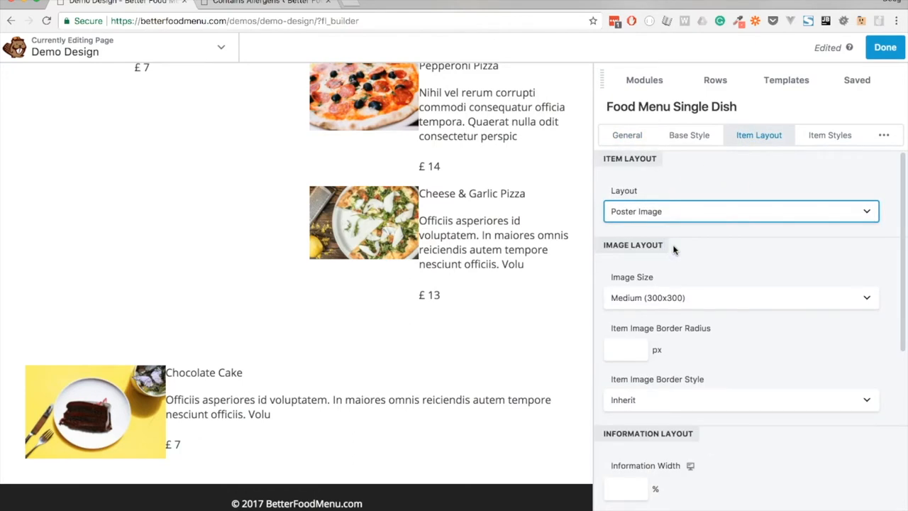
left_click(740, 298)
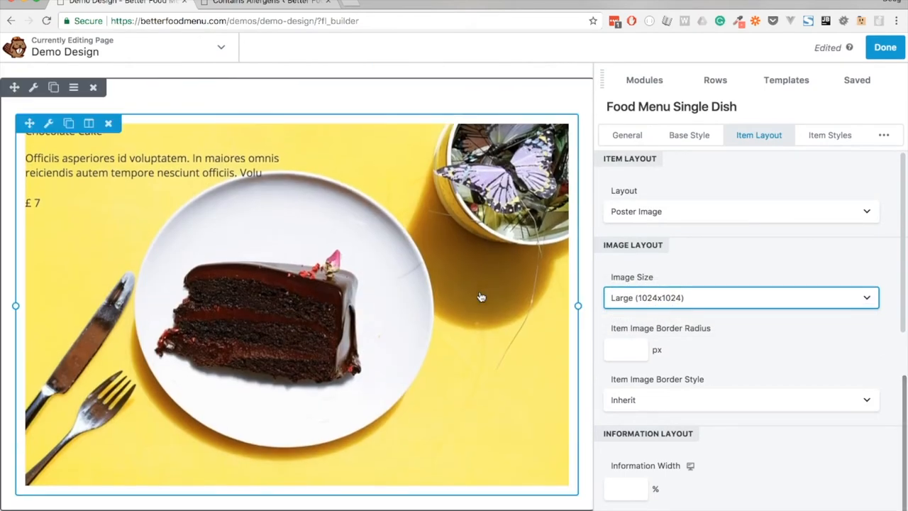
Step: Align the Chocolate Cake information Center horizontally, Middle vertically, with centered text
scroll("down", 3)
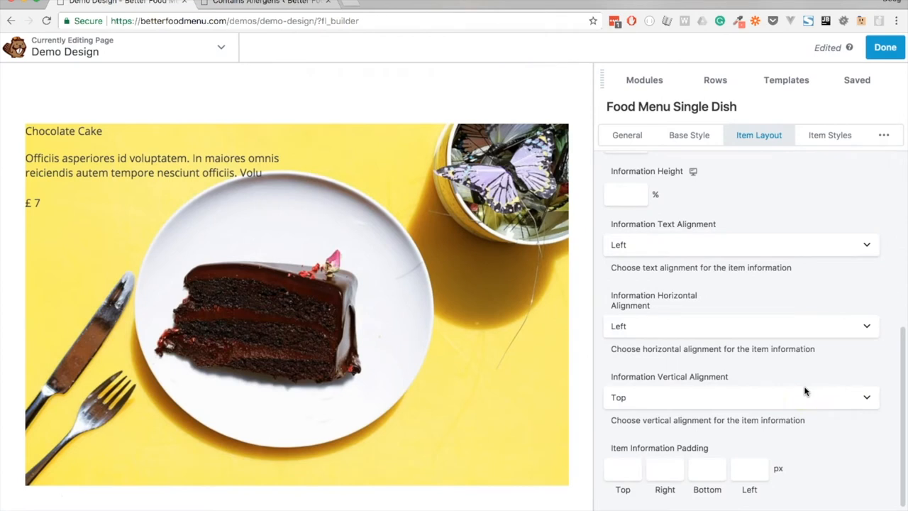
left_click(741, 325)
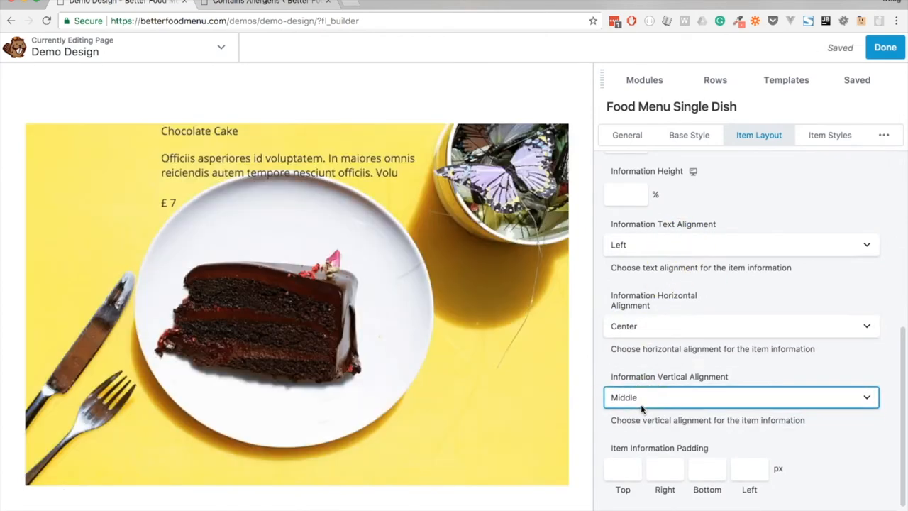
left_click(741, 244)
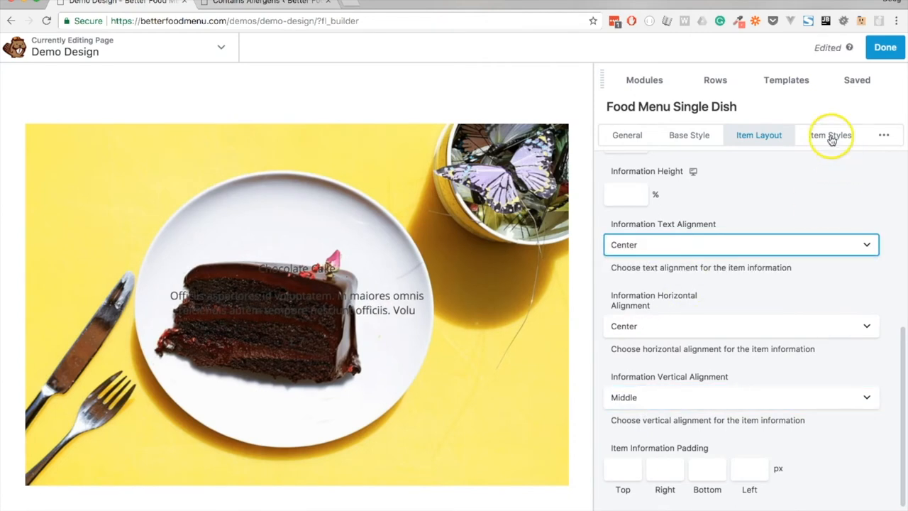
left_click(830, 135)
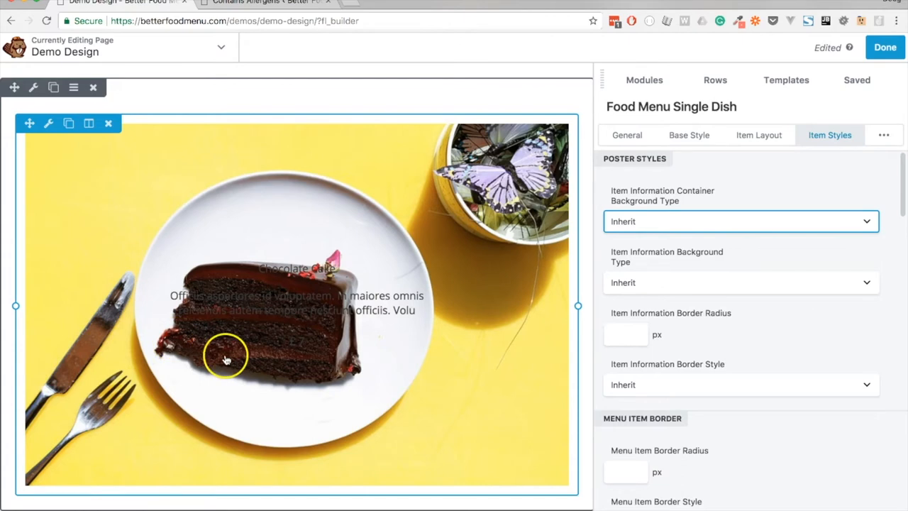
mouse_move(298, 273)
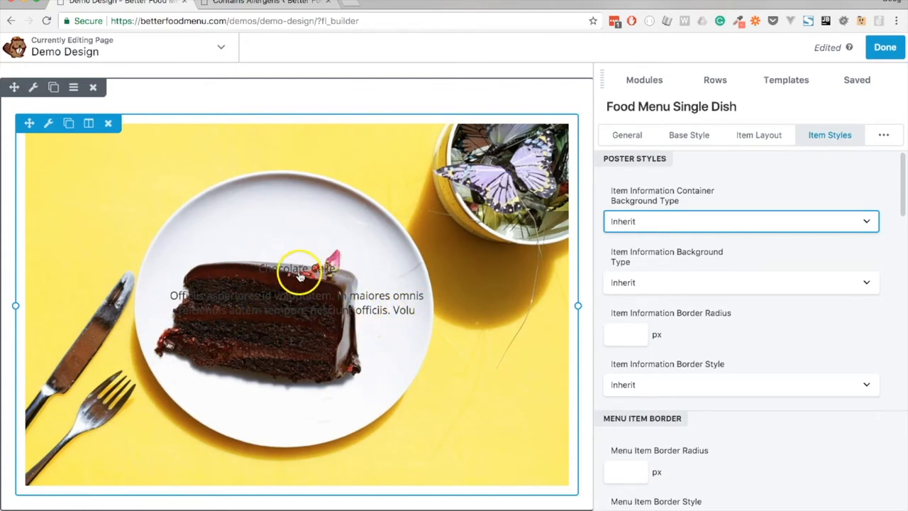
mouse_move(326, 339)
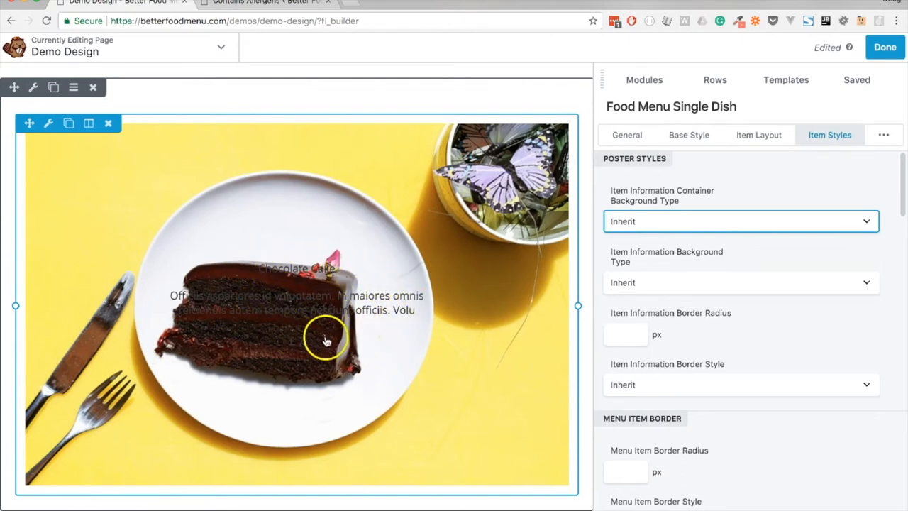
Step: Give the dish information a translucent colour background and publish the page
left_click(741, 283)
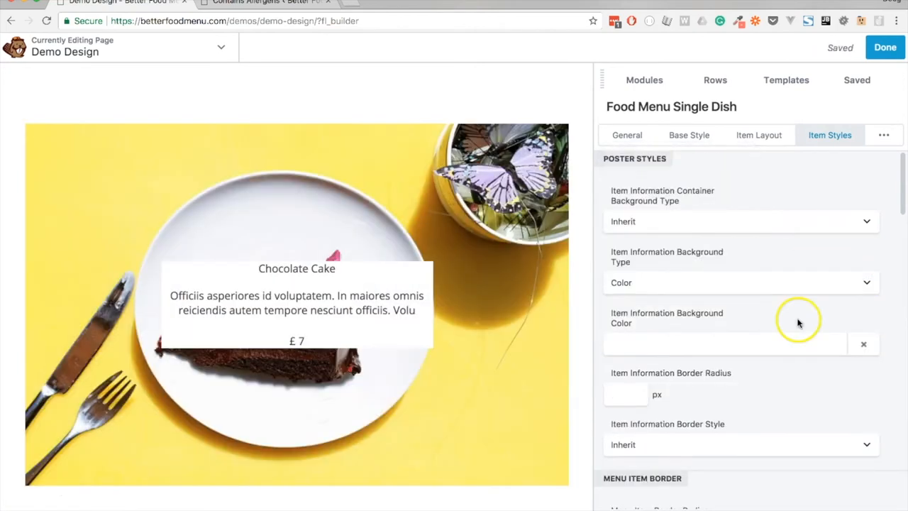
left_click(723, 343)
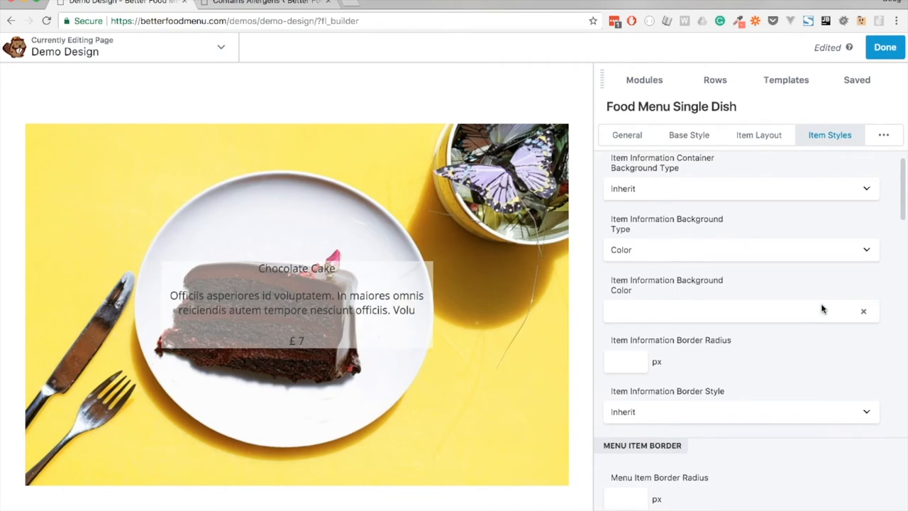
left_click(644, 80)
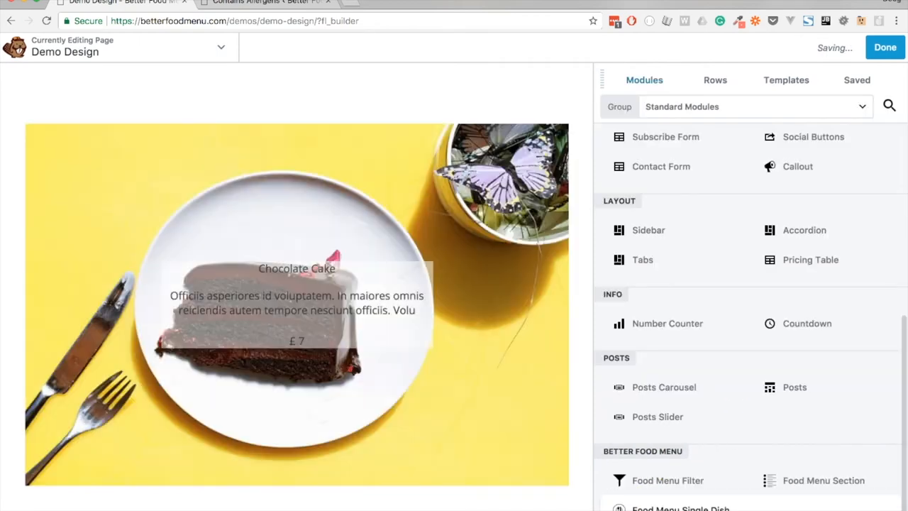
left_click(885, 46)
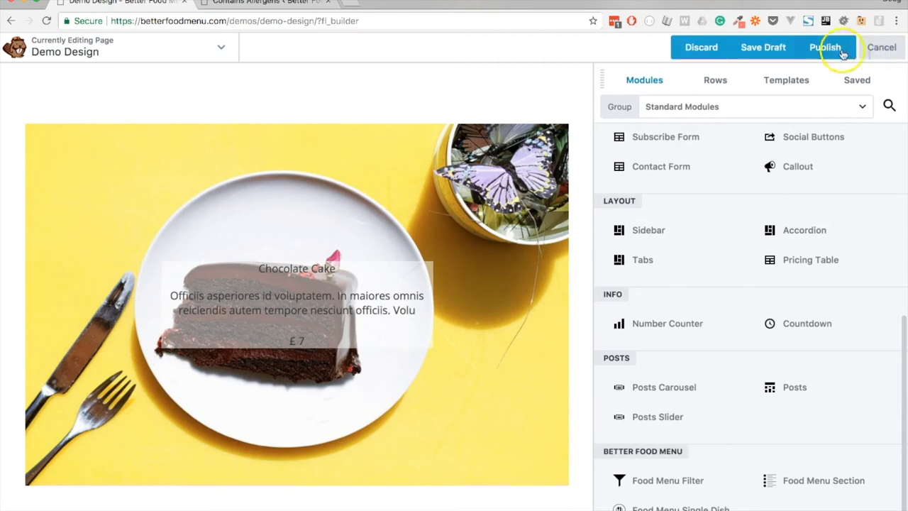
left_click(826, 47)
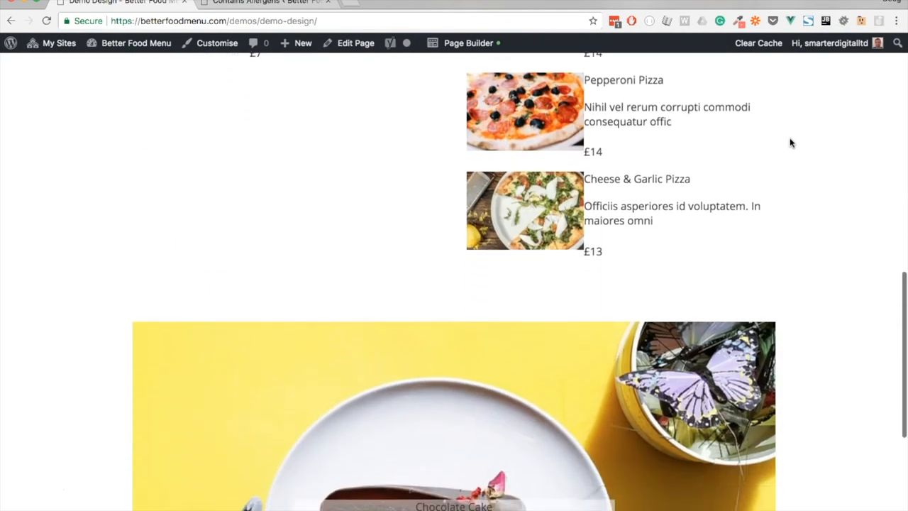
scroll("up", 3)
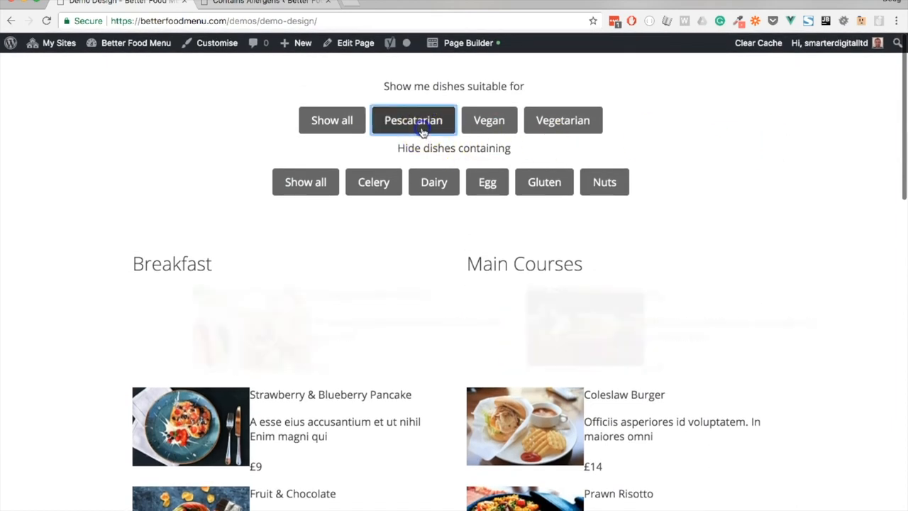
Step: Filter to Vegetarian dishes without celery, then show all dishes again
left_click(562, 119)
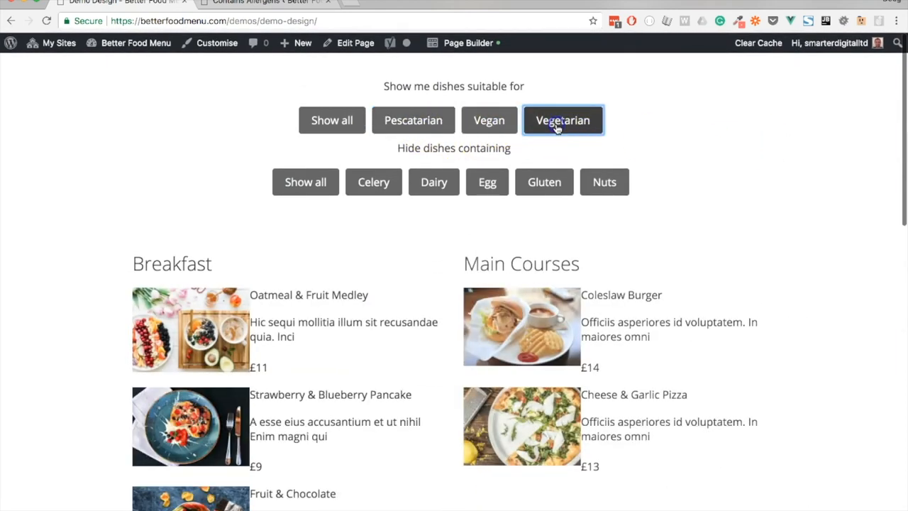
left_click(413, 119)
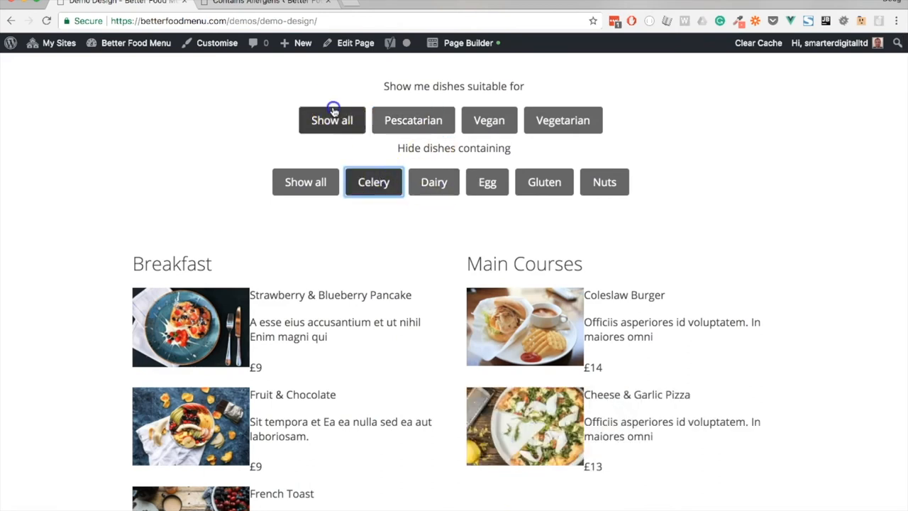
left_click(305, 182)
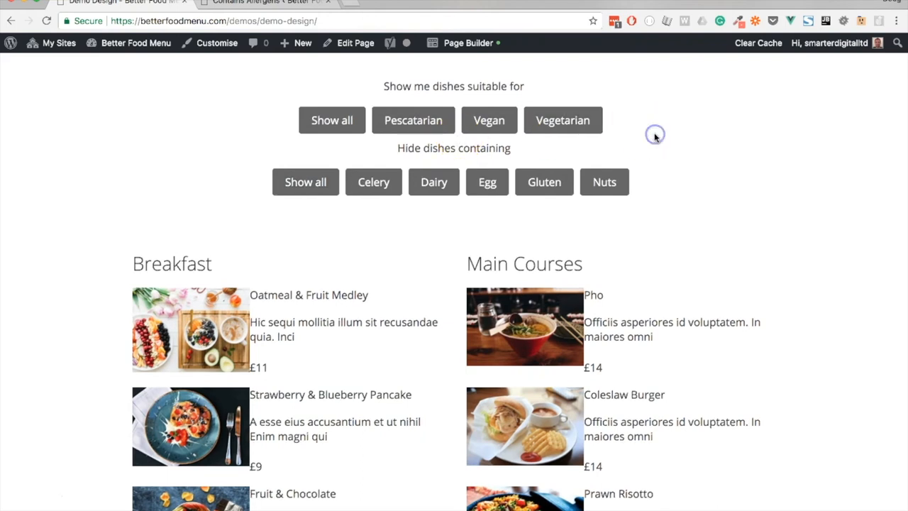
mouse_move(632, 135)
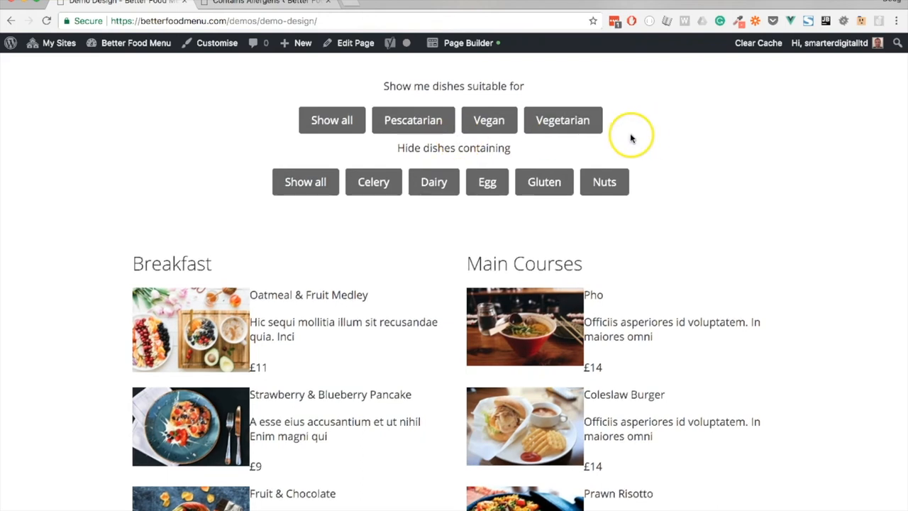
mouse_move(613, 134)
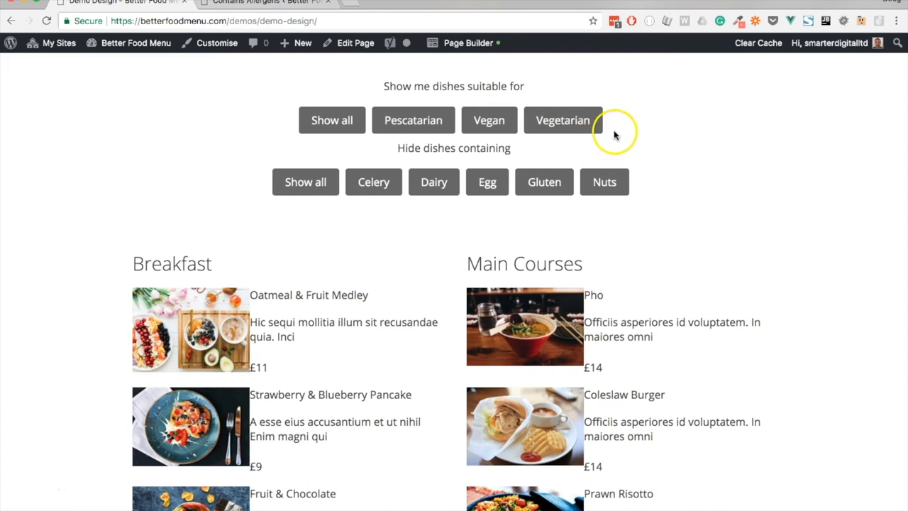
mouse_move(622, 131)
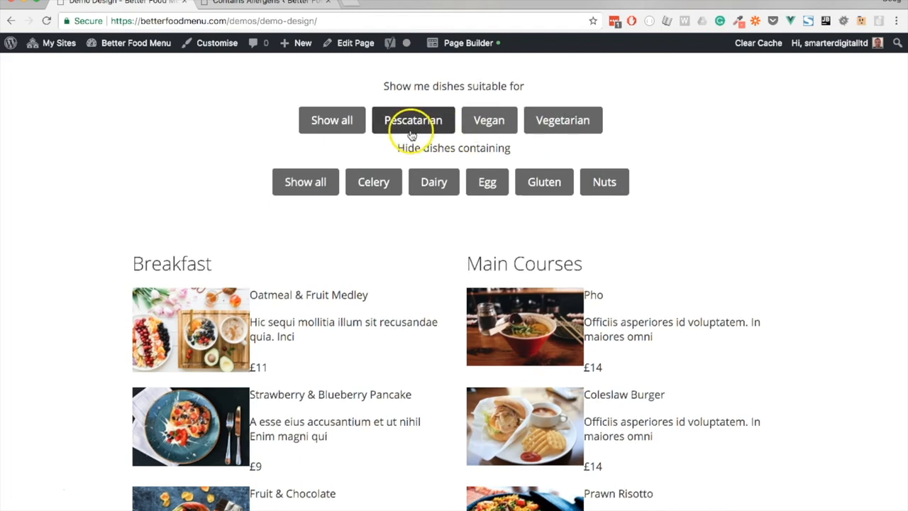
Step: Filter to Pescatarian dishes hiding those with nuts and egg
left_click(414, 119)
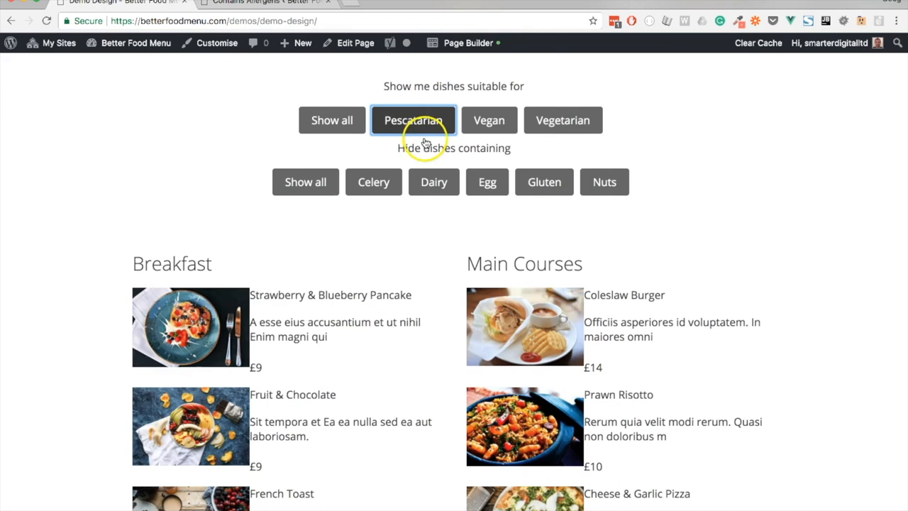
left_click(604, 182)
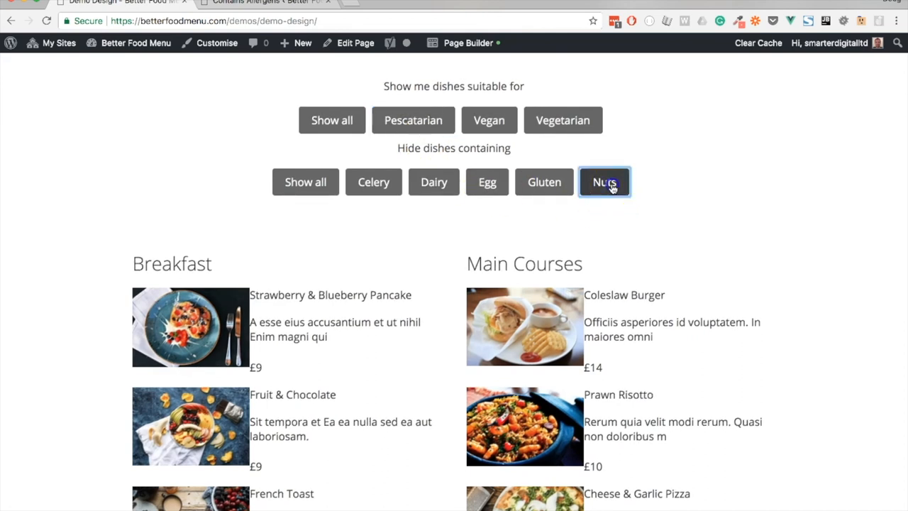
left_click(488, 181)
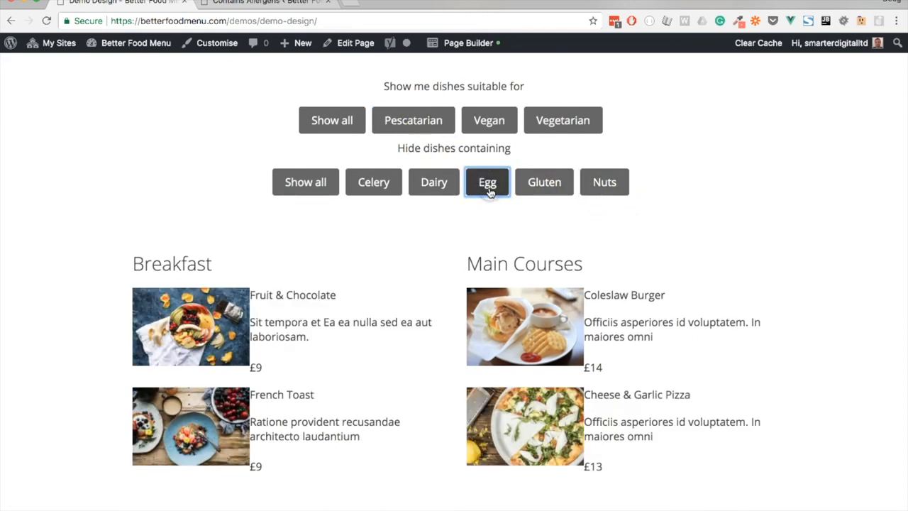
scroll("down", 3)
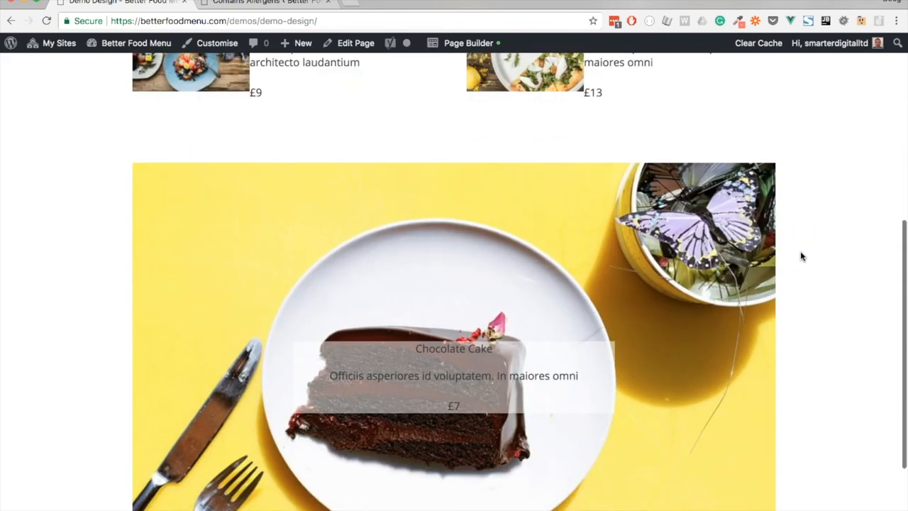